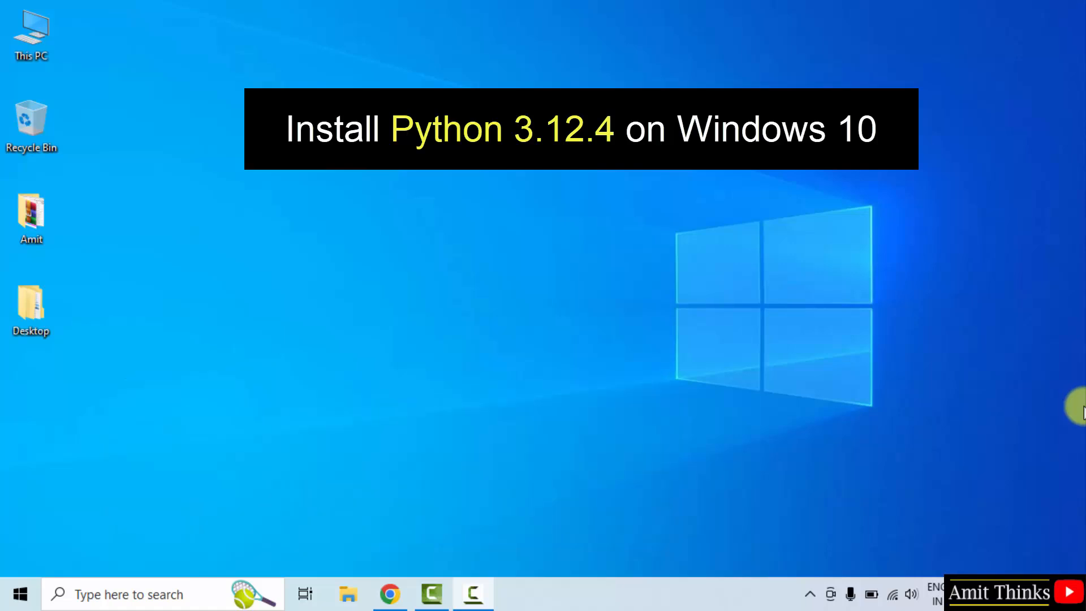
mouse_move(513, 452)
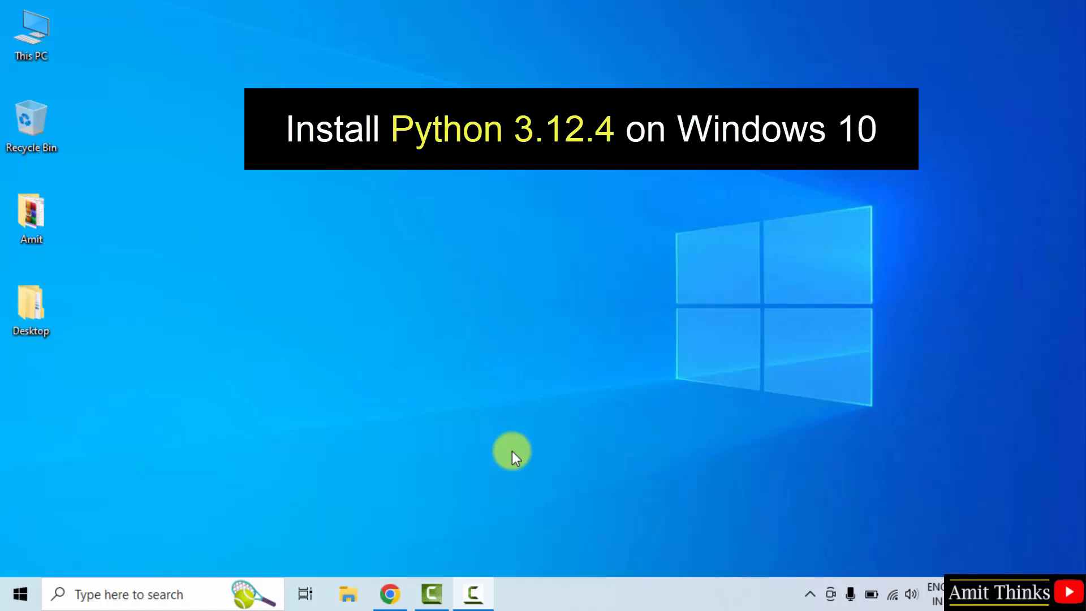
Step: Launch Chrome, search Google for 'python' and go to the official Python.org result
click(389, 595)
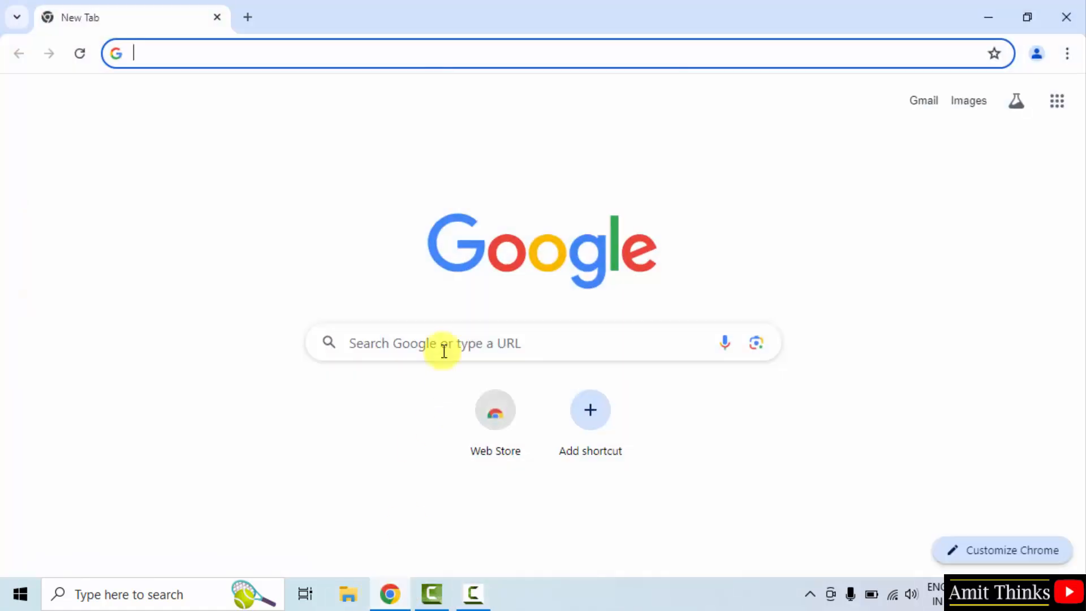
text(py)
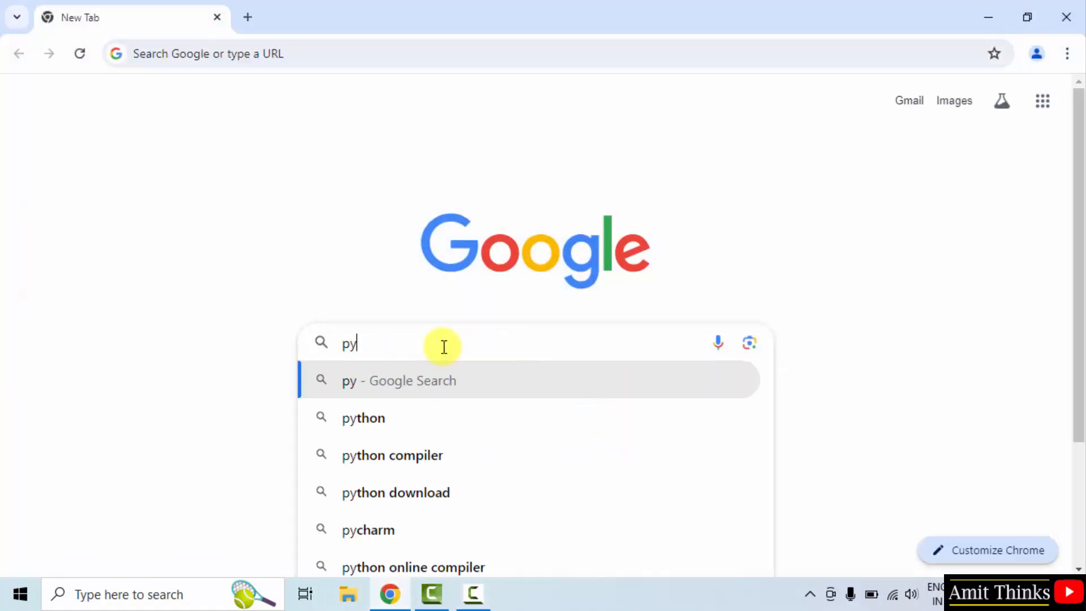
text(thon)
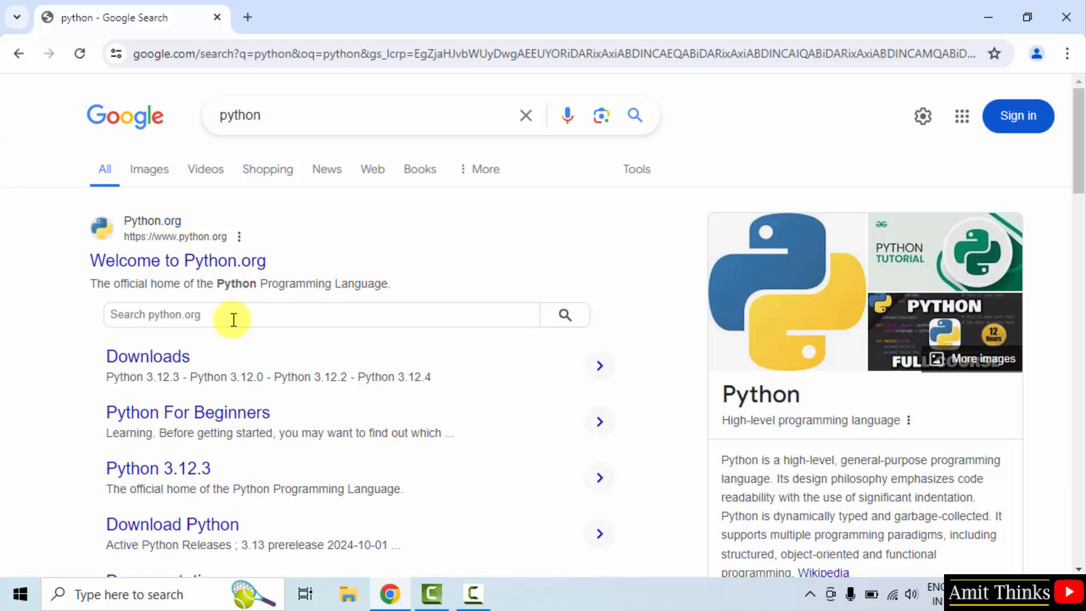
click(198, 261)
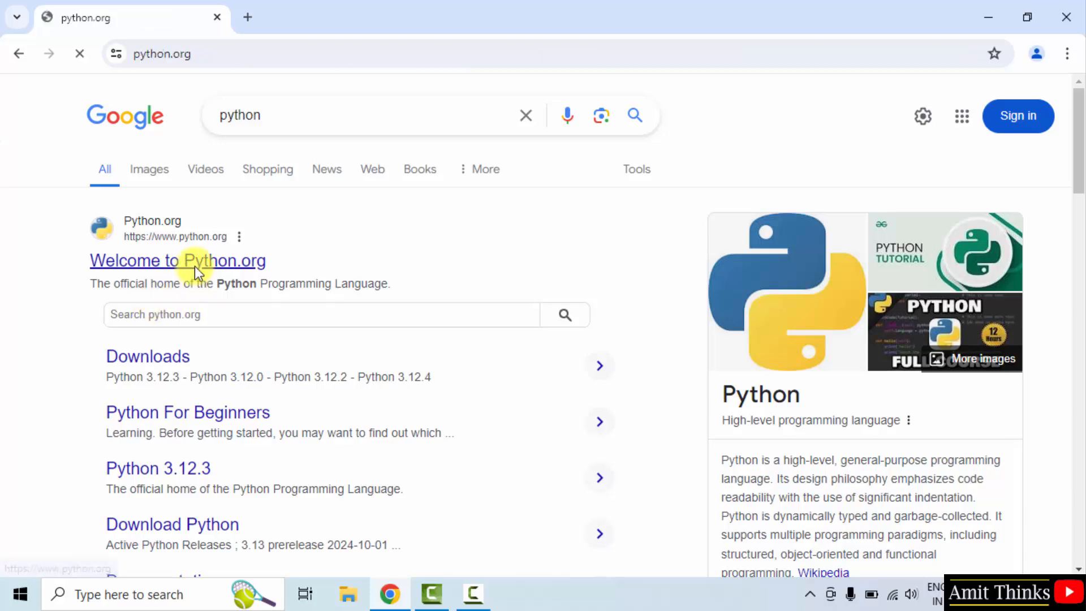
Step: Download the python-3.12.4-amd64.exe Windows installer from the Downloads menu
click(177, 260)
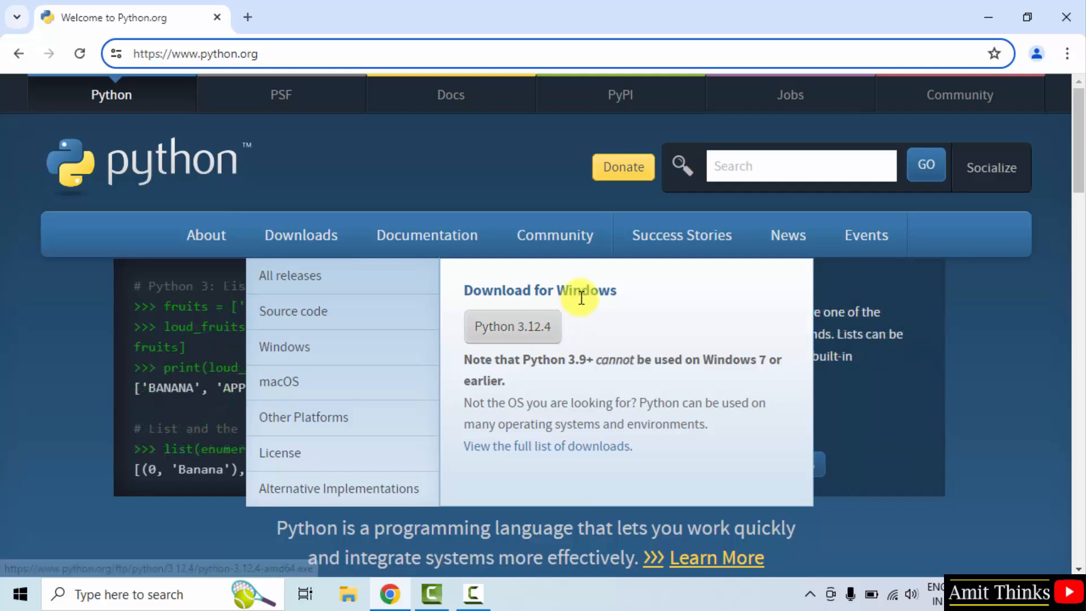
mouse_move(546, 343)
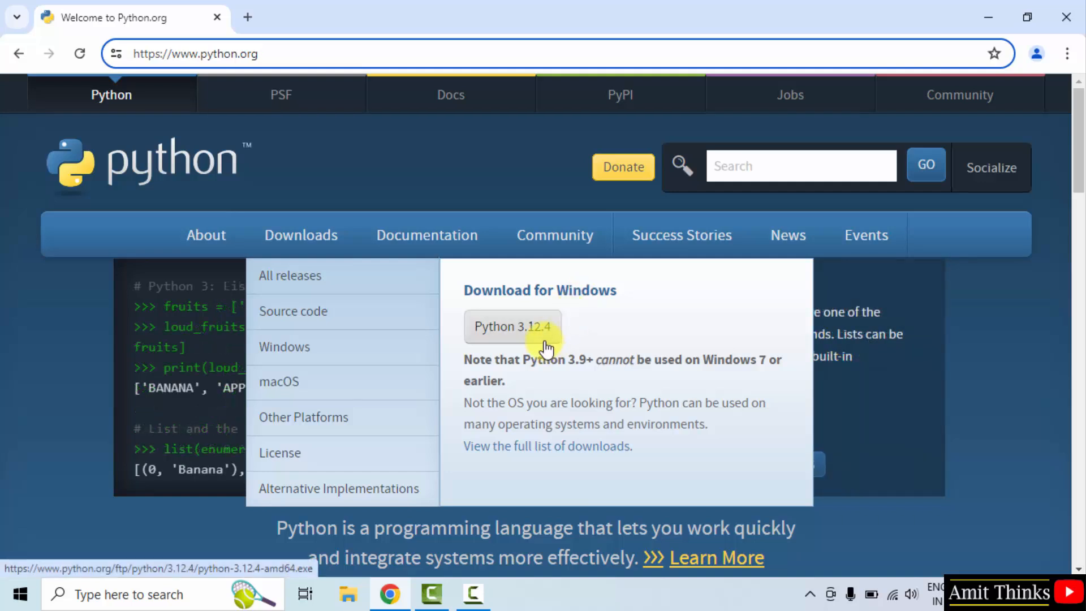
click(512, 326)
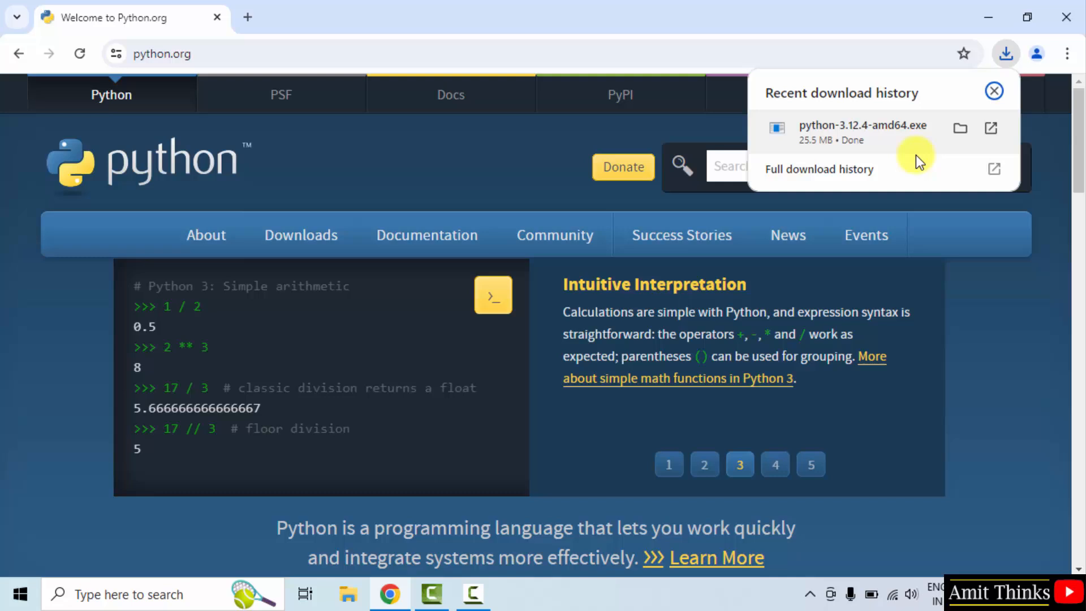
mouse_move(924, 144)
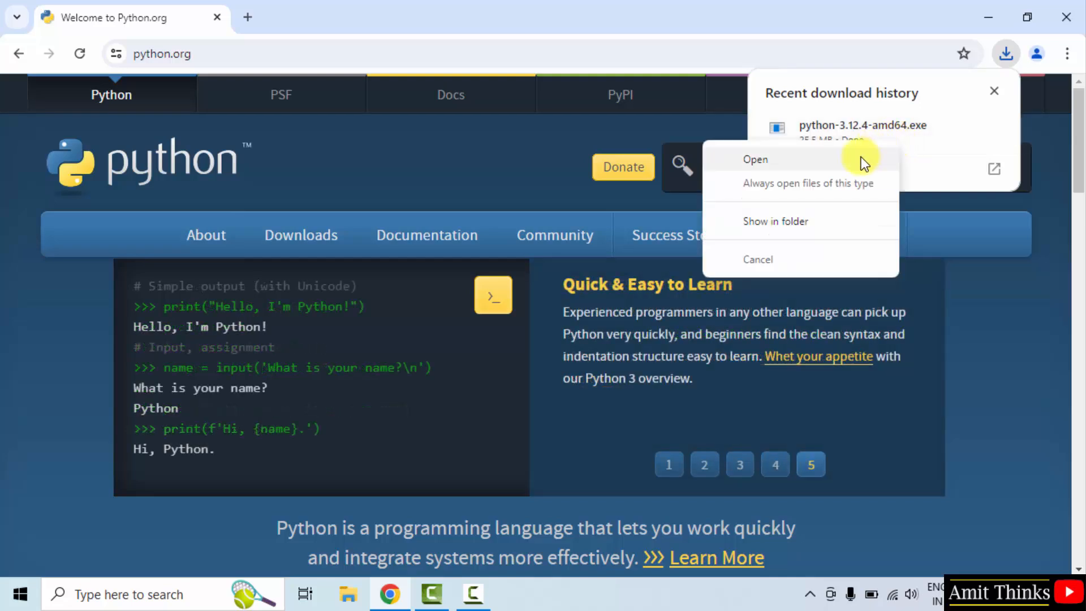
Step: Run the downloaded installer and enable admin privileges for py.exe and python.exe on PATH
click(756, 158)
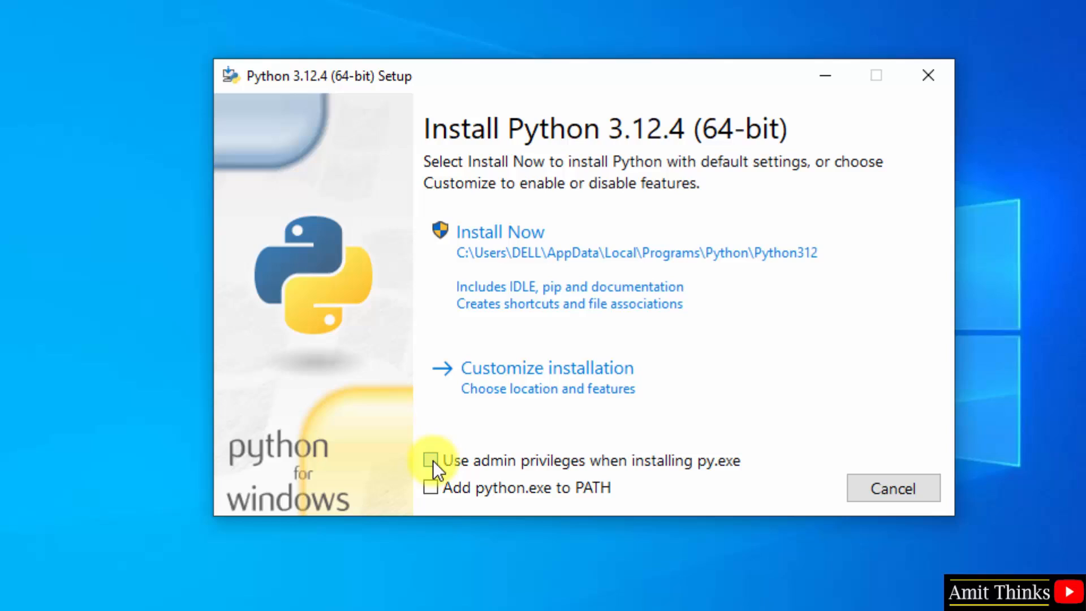
click(430, 460)
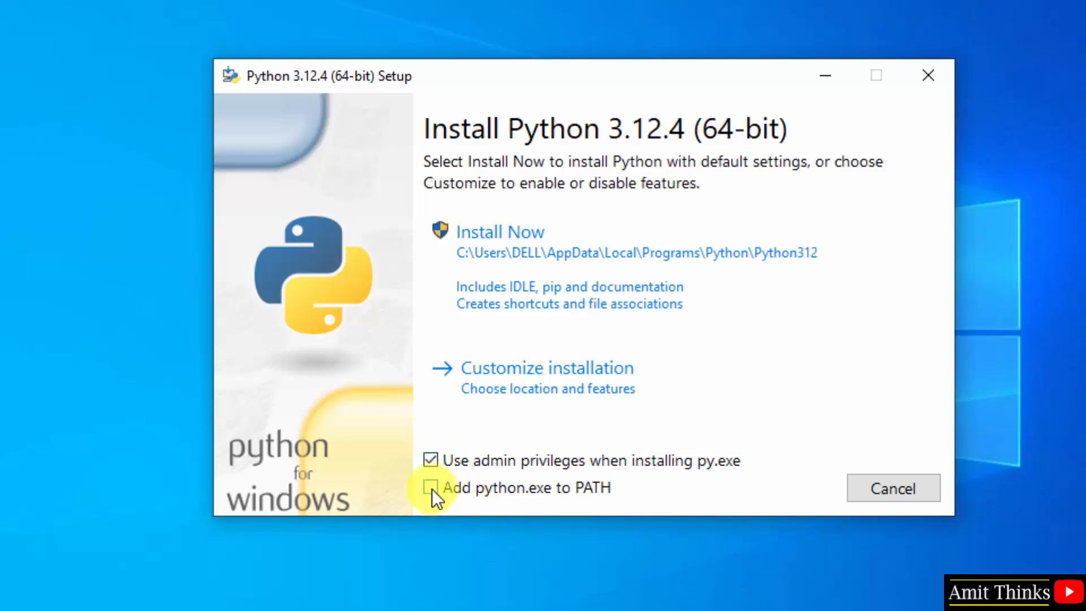
click(431, 487)
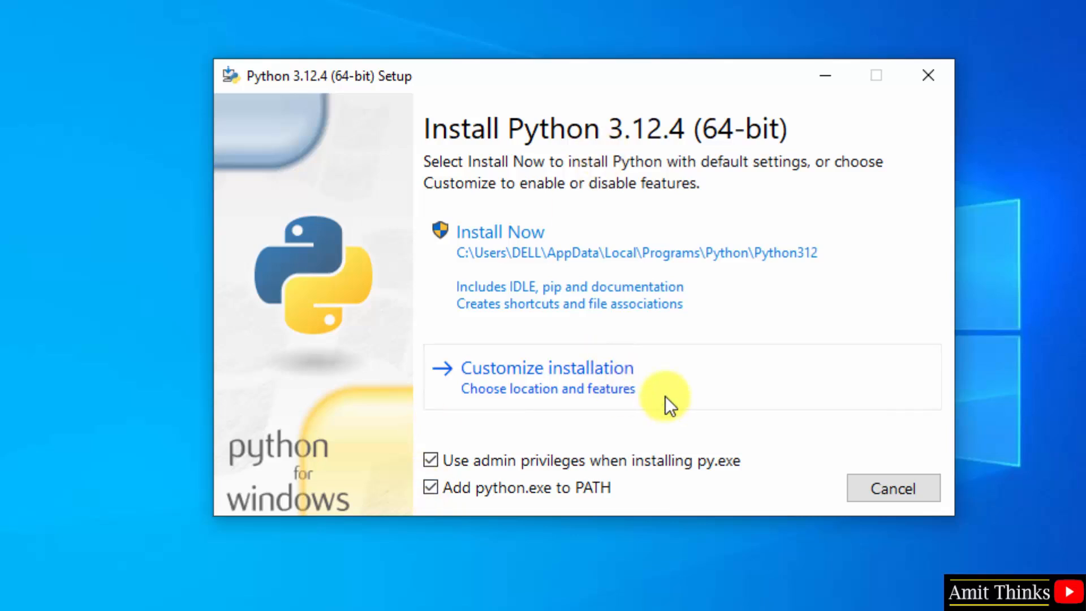
Step: Choose Customize installation and keep all Optional Features enabled, reaching Advanced Options
click(547, 369)
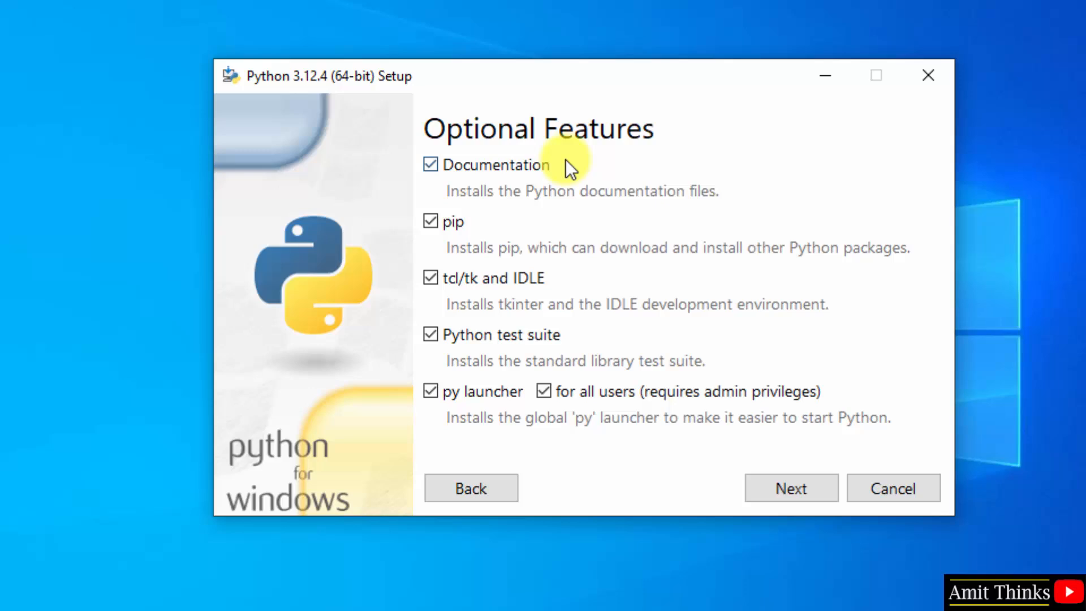
mouse_move(489, 346)
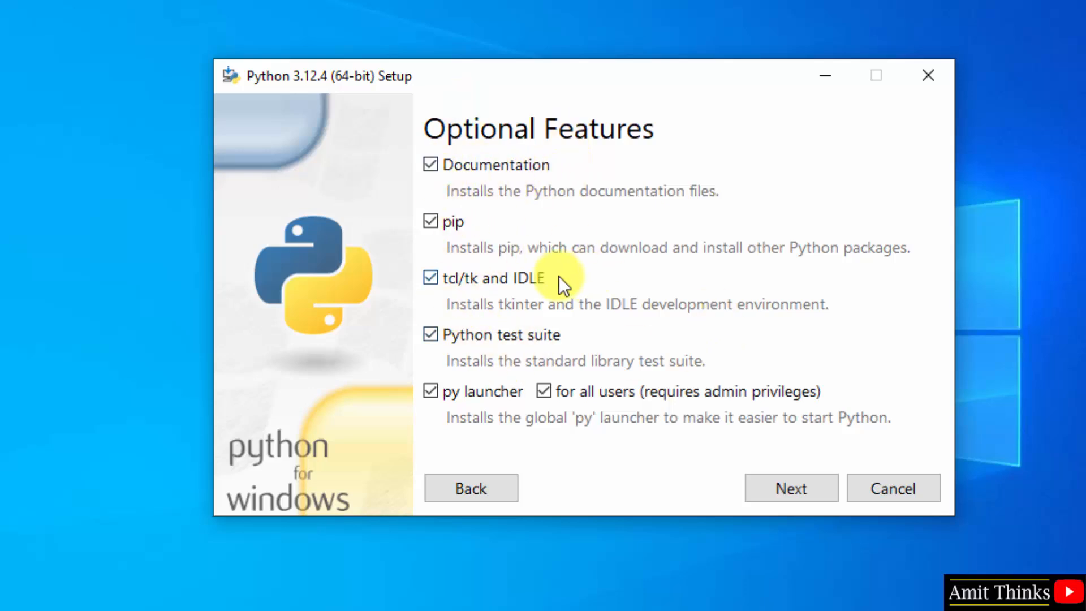
mouse_move(489, 256)
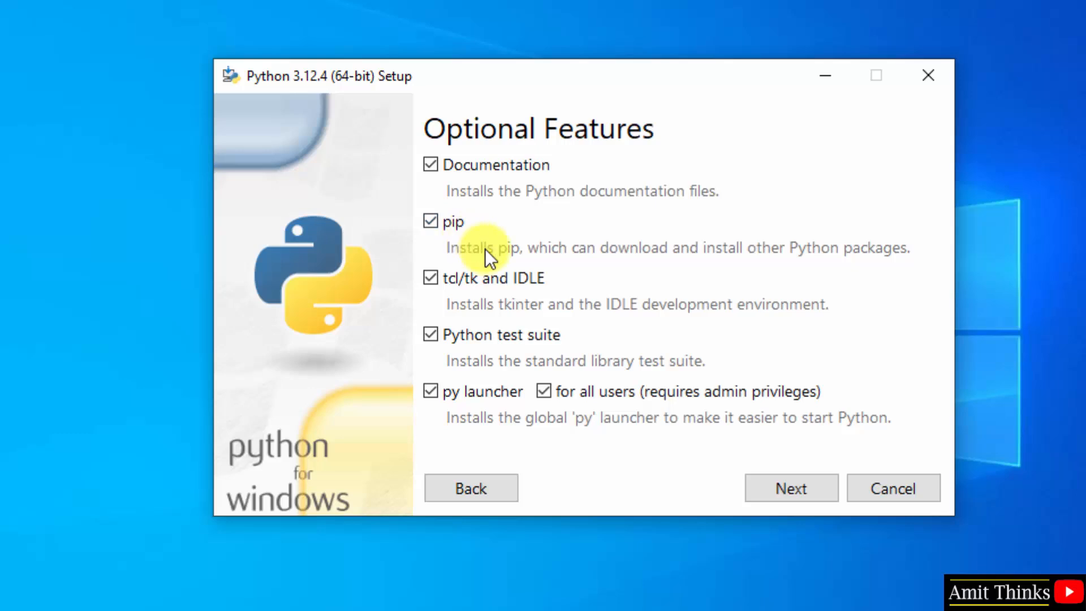
mouse_move(474, 252)
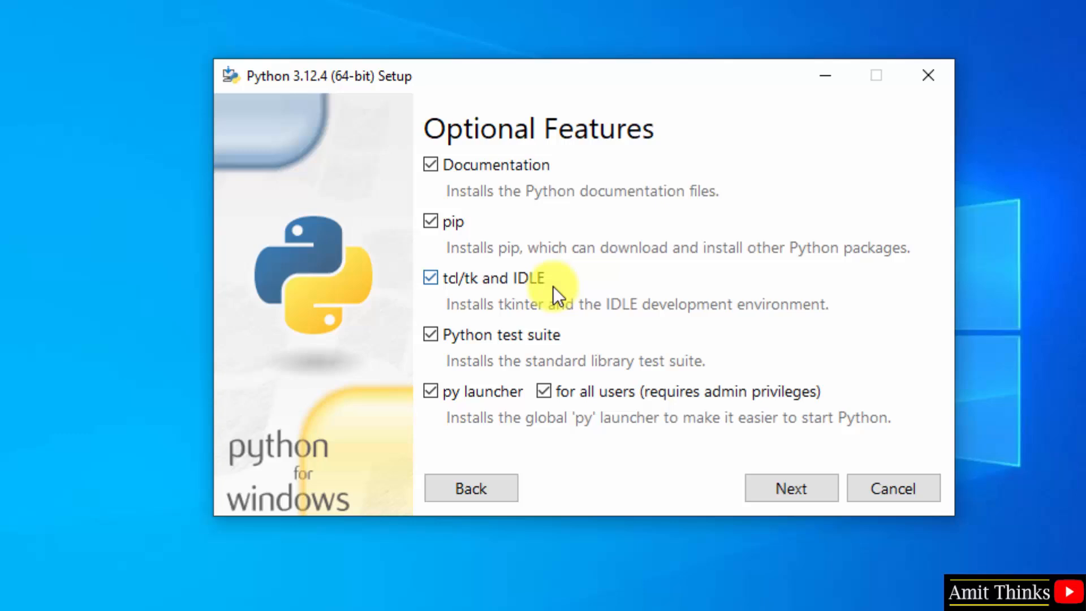
mouse_move(578, 315)
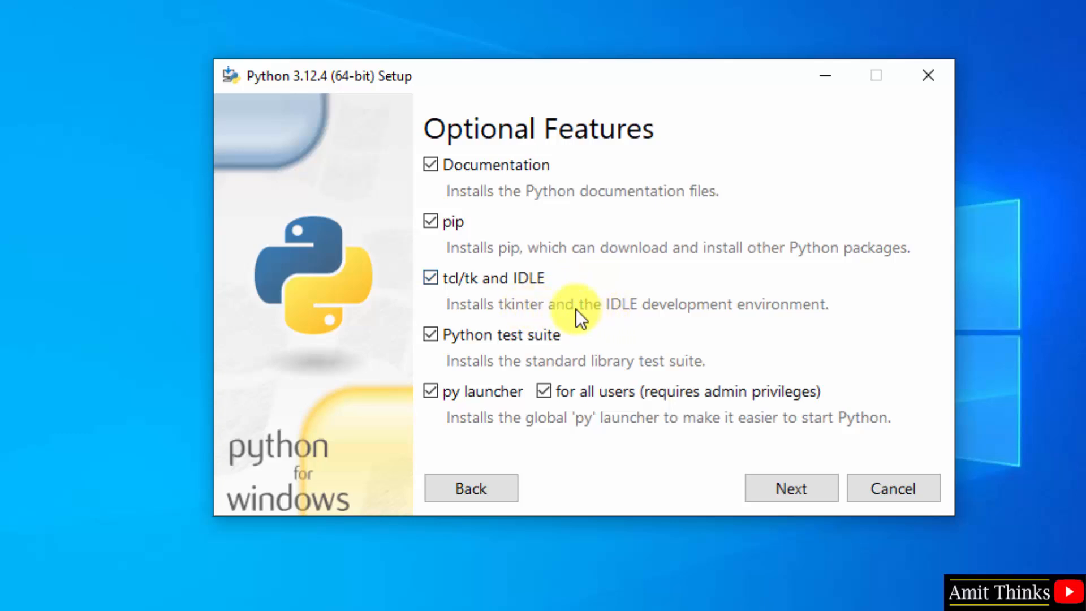
mouse_move(573, 420)
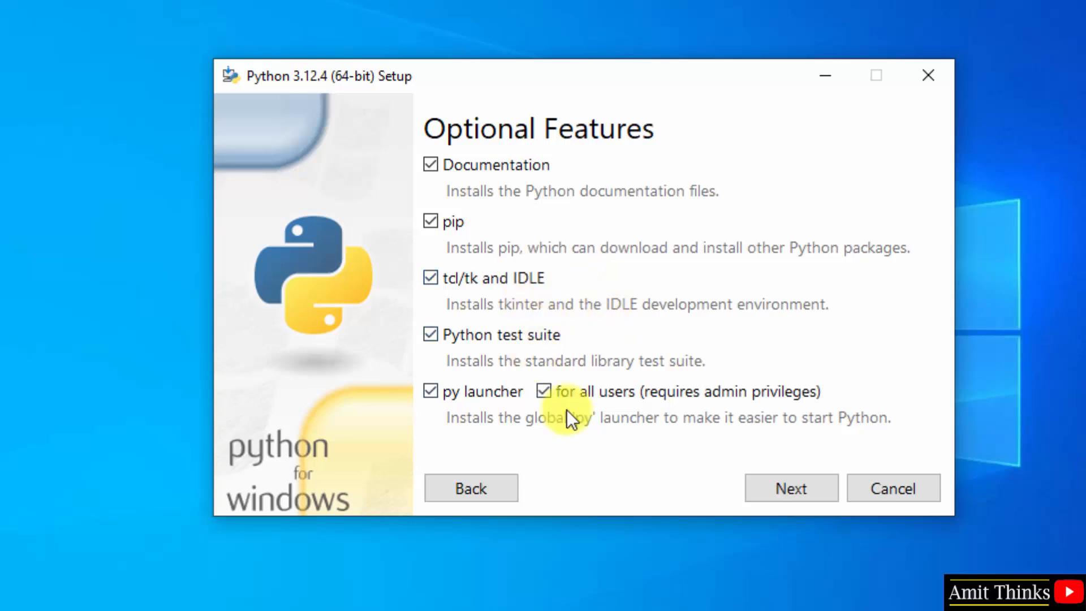
mouse_move(706, 404)
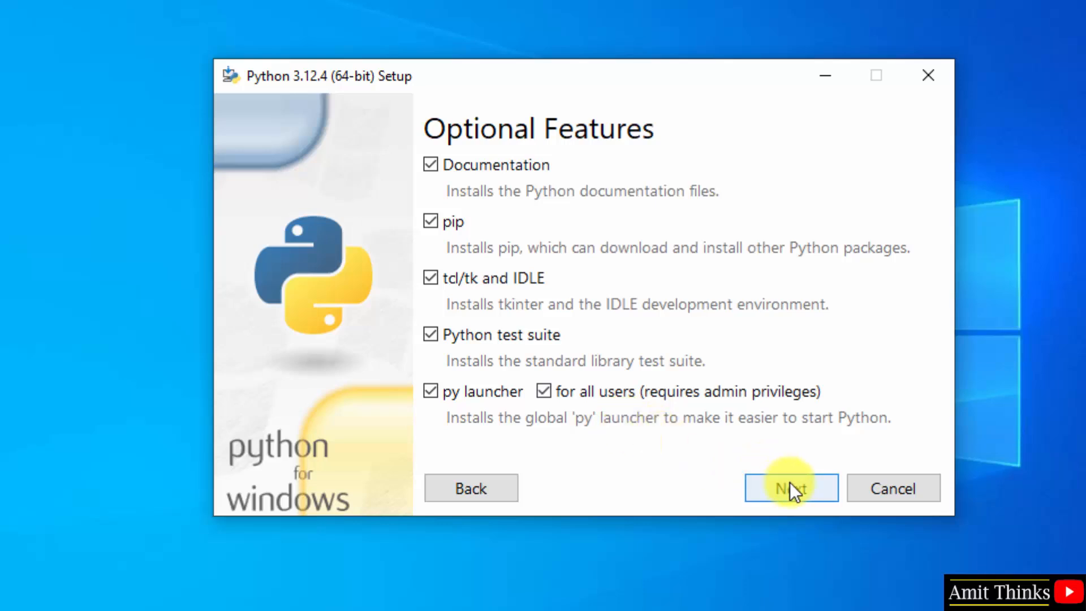
click(791, 488)
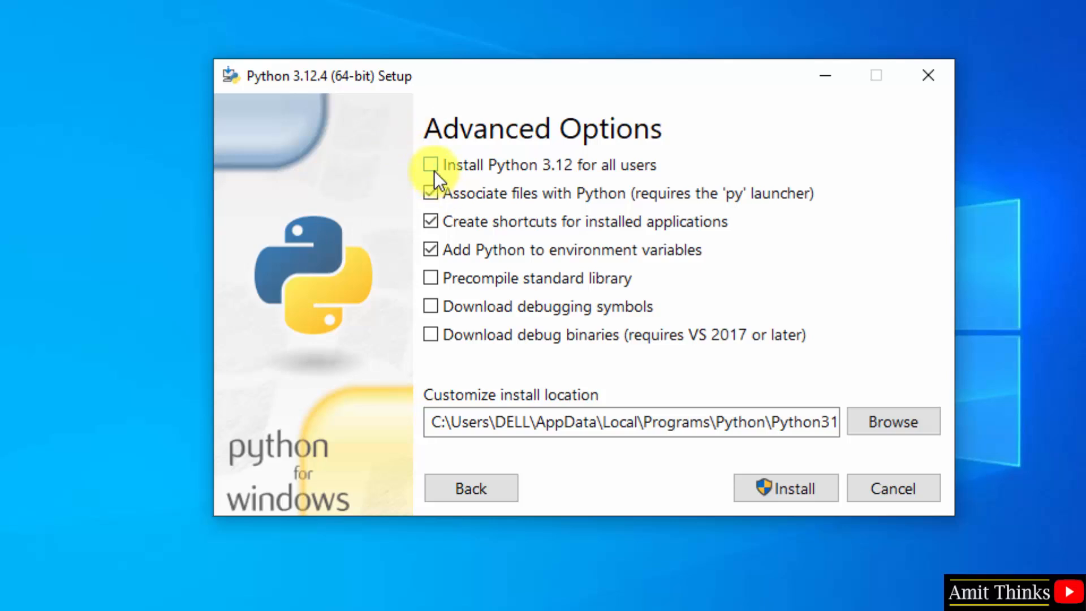
Step: Install for all users to C:\Program Files\Python312 and start the installation
click(429, 165)
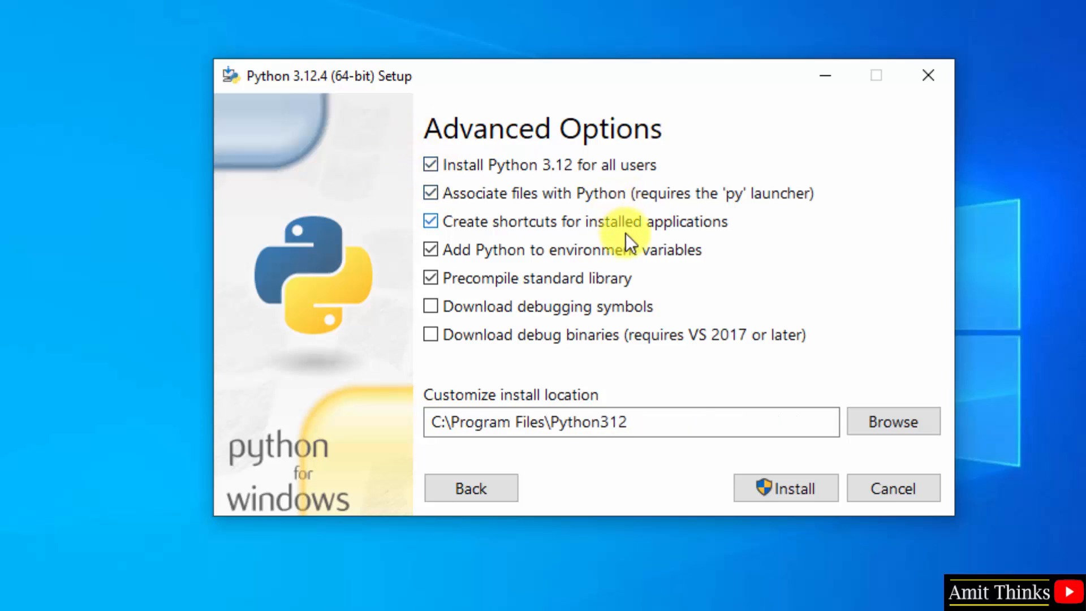
mouse_move(661, 435)
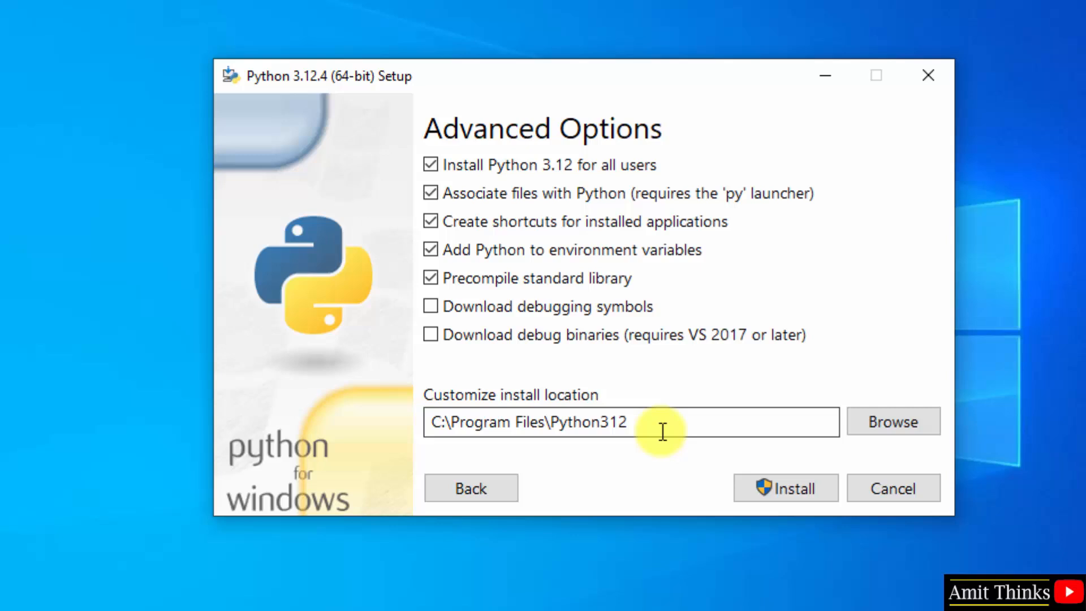
click(664, 432)
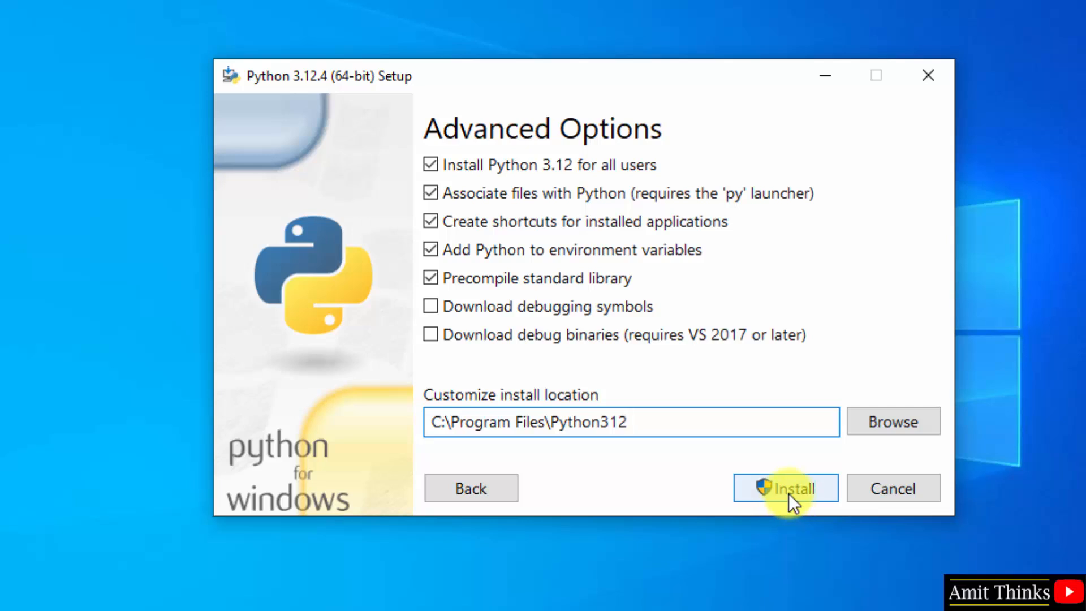
click(785, 487)
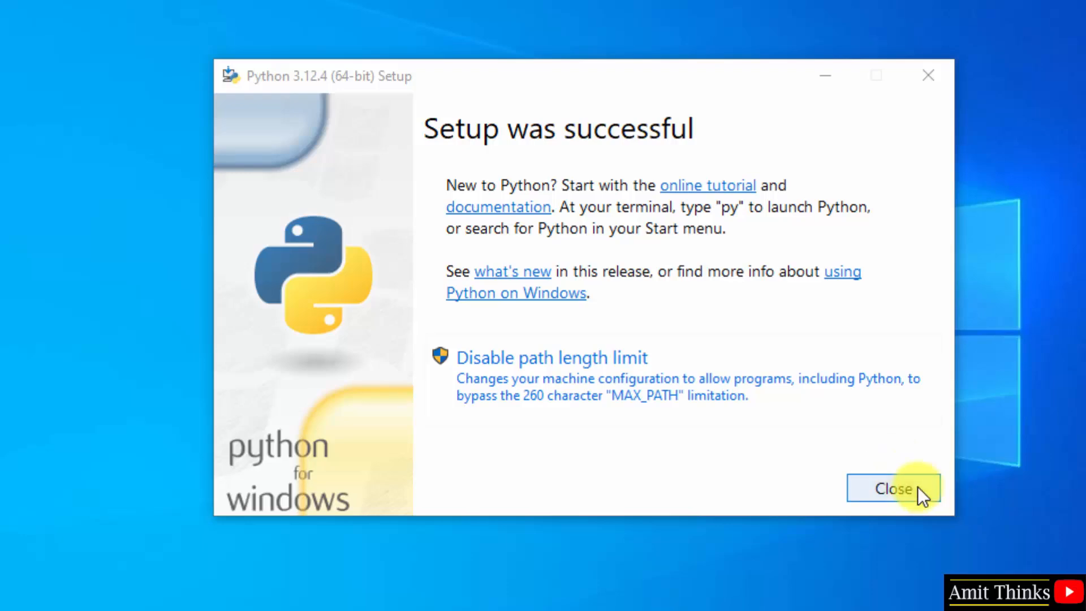
Step: Close the finished installer and launch Command Prompt from the Start search for 'cmd'
click(894, 489)
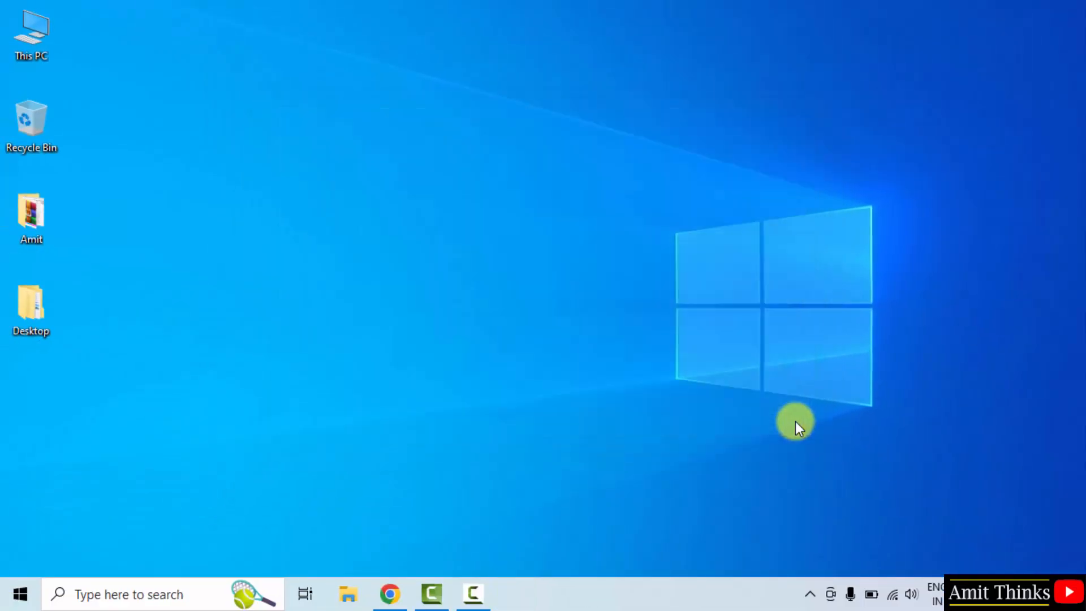
click(20, 591)
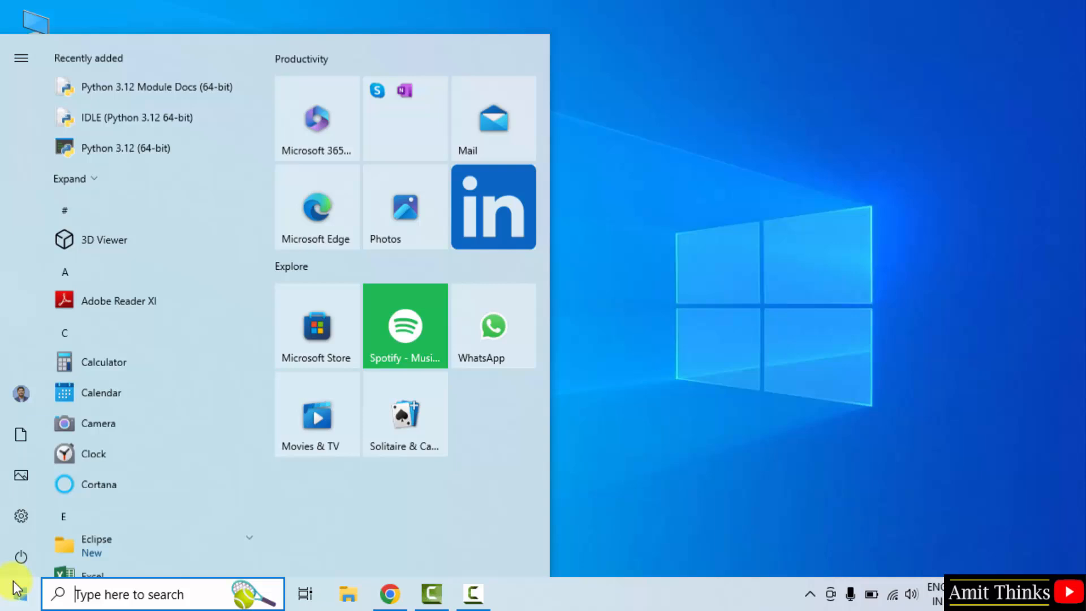
text(cmd)
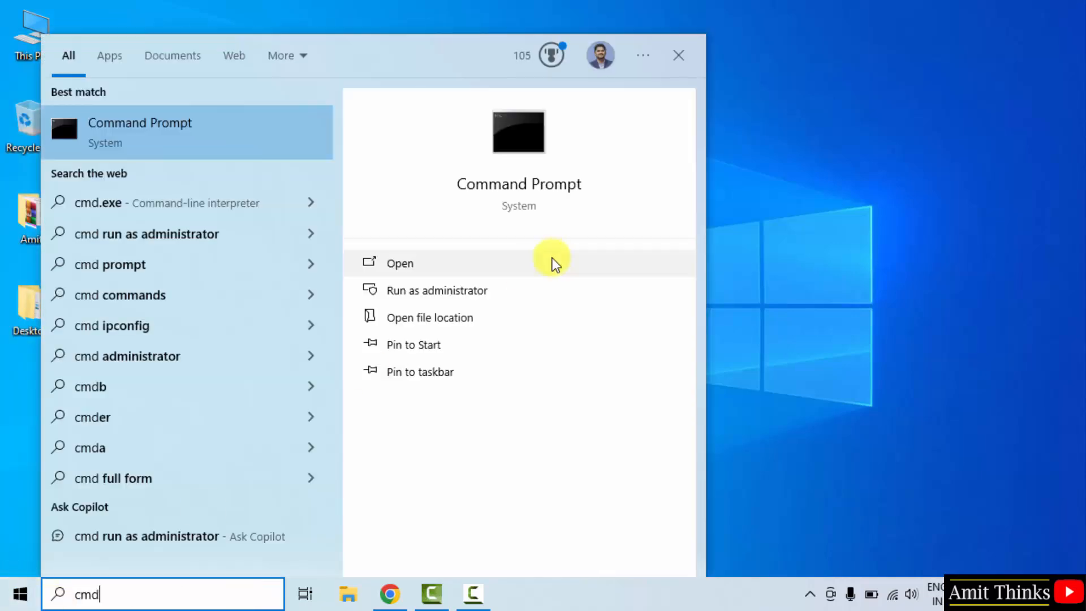
click(401, 262)
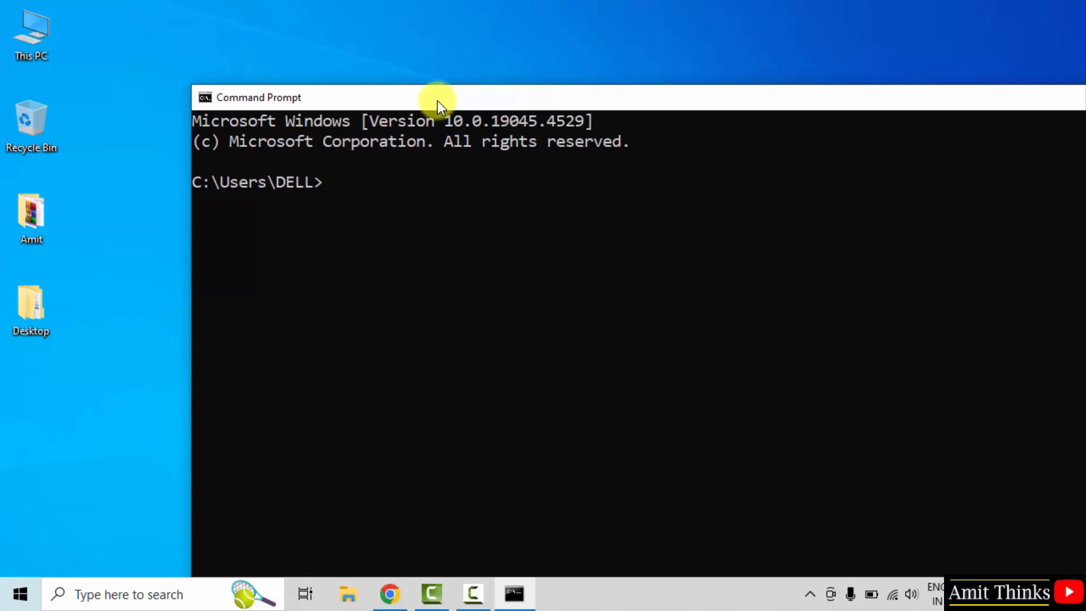
Step: Run python --version to confirm Python 3.12.4, then return to the Start menu
text(python --)
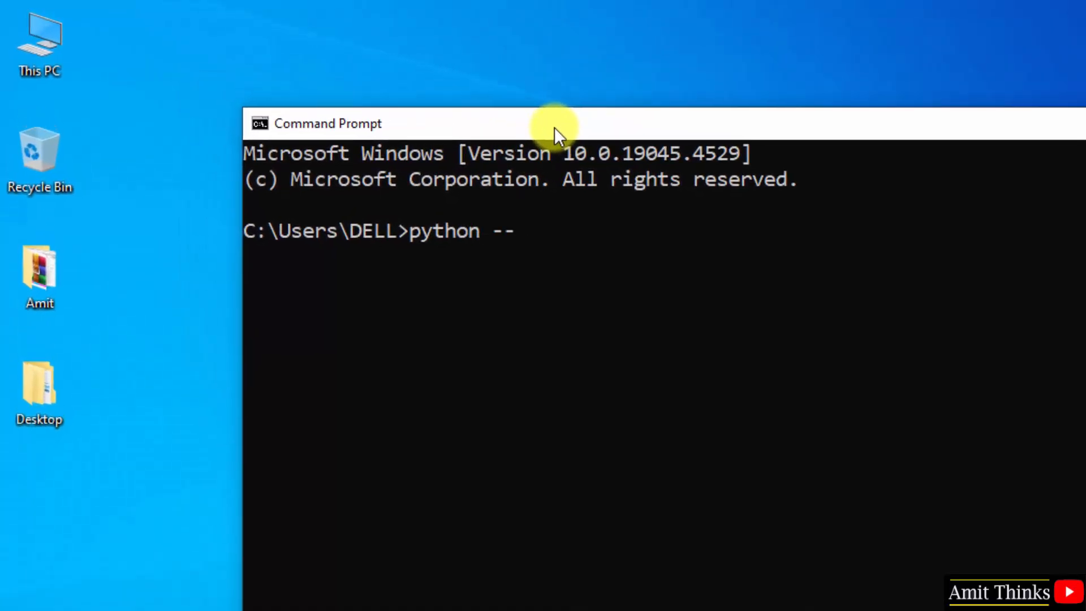
text(version)
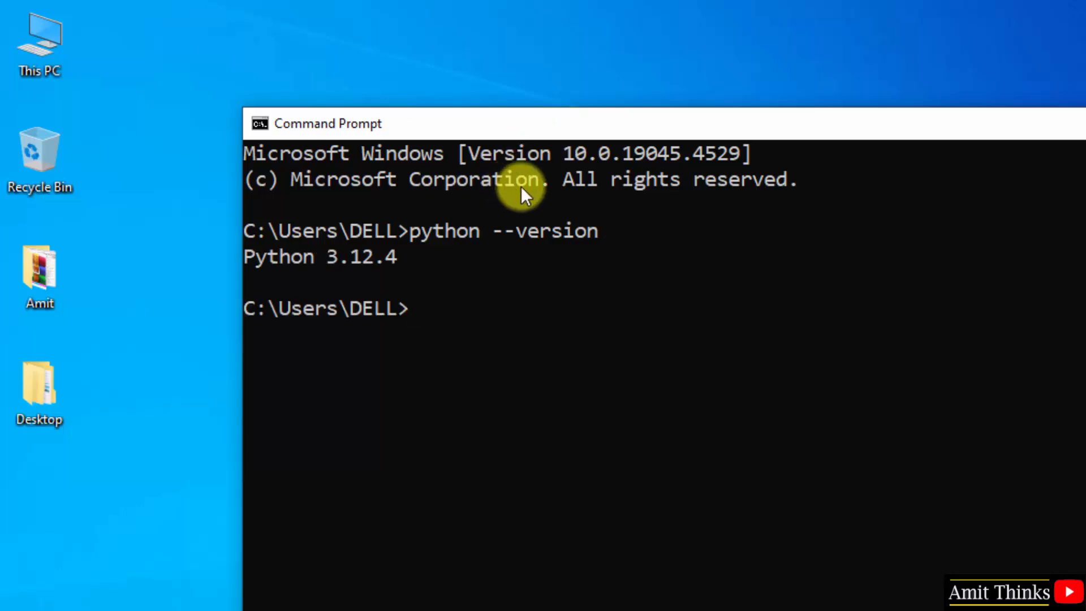
mouse_move(563, 141)
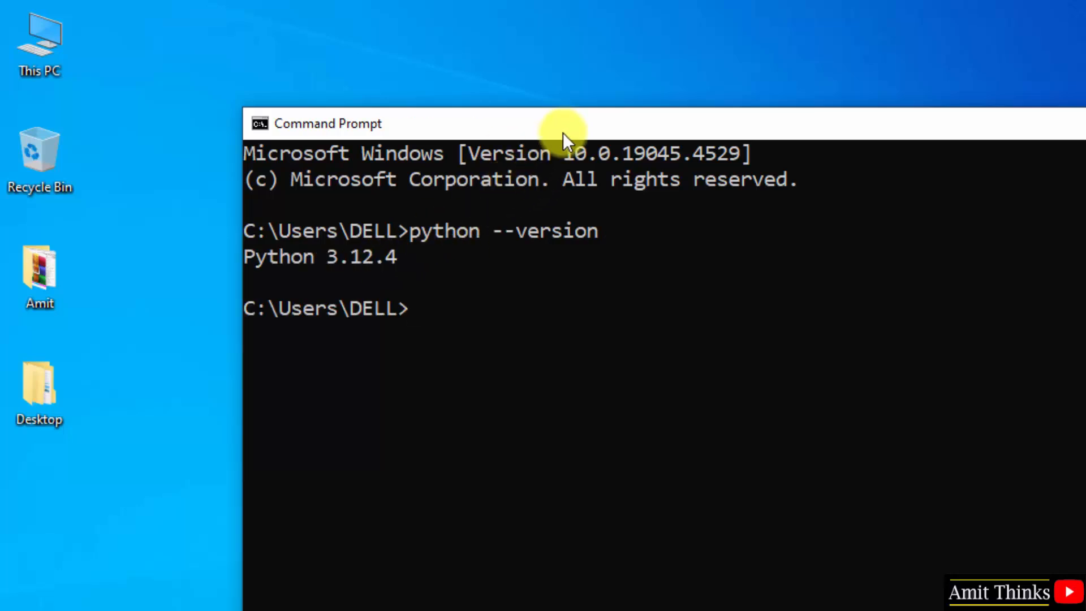
drag(564, 124, 558, 47)
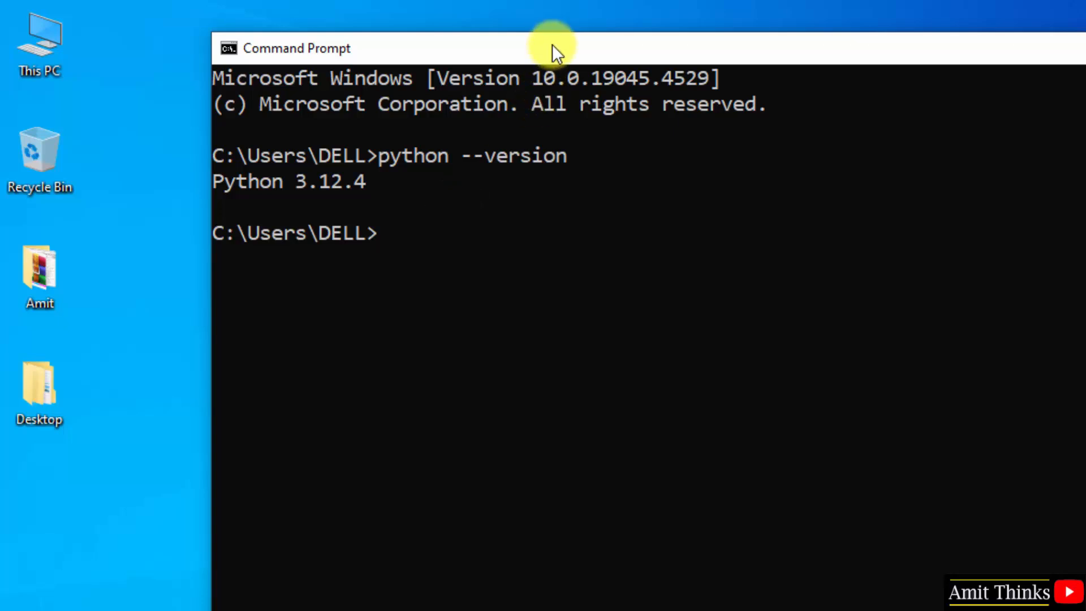
drag(555, 48, 449, 112)
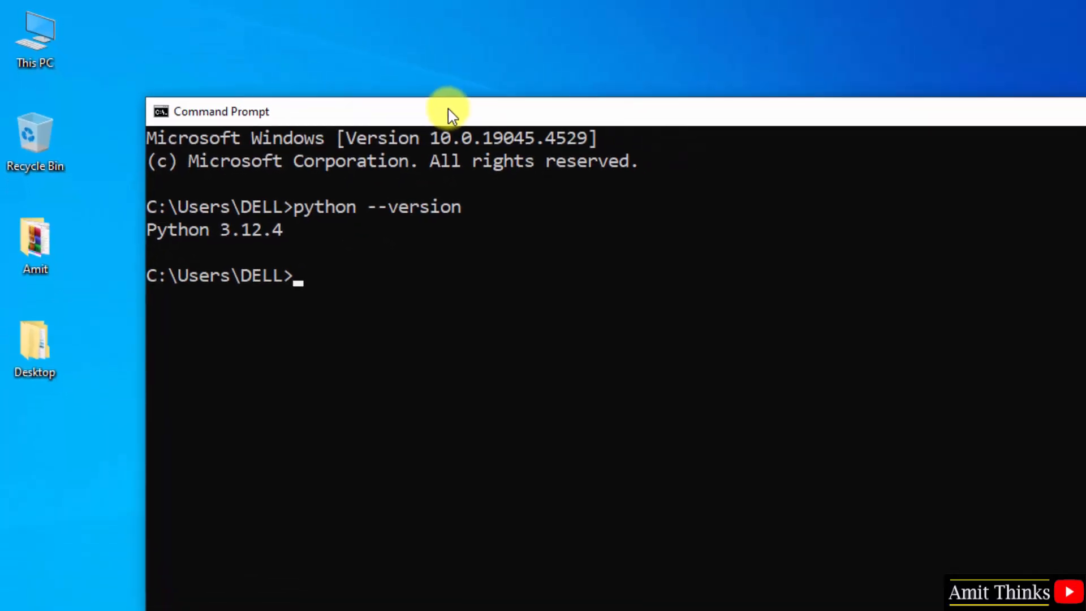
click(18, 590)
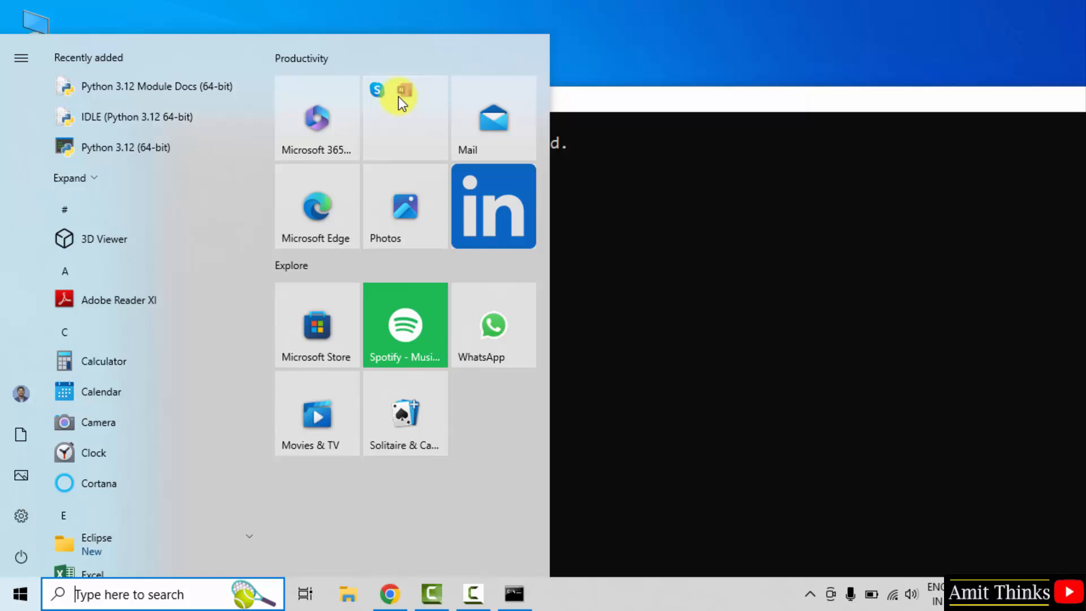
Step: Search Start for 'id' and launch IDLE (Python 3.12 64-bit)
text(id)
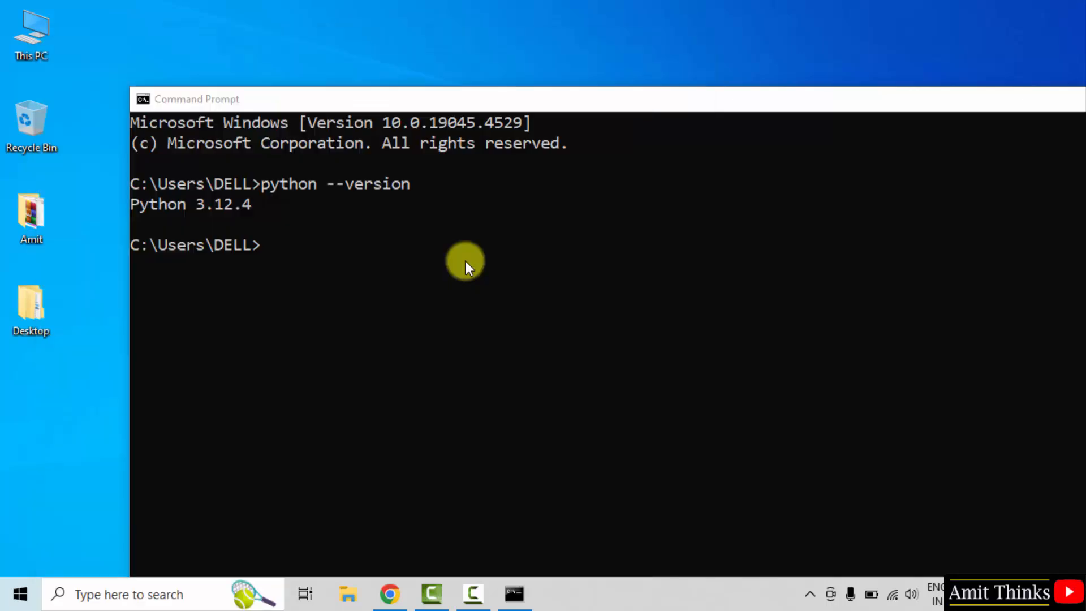
click(554, 594)
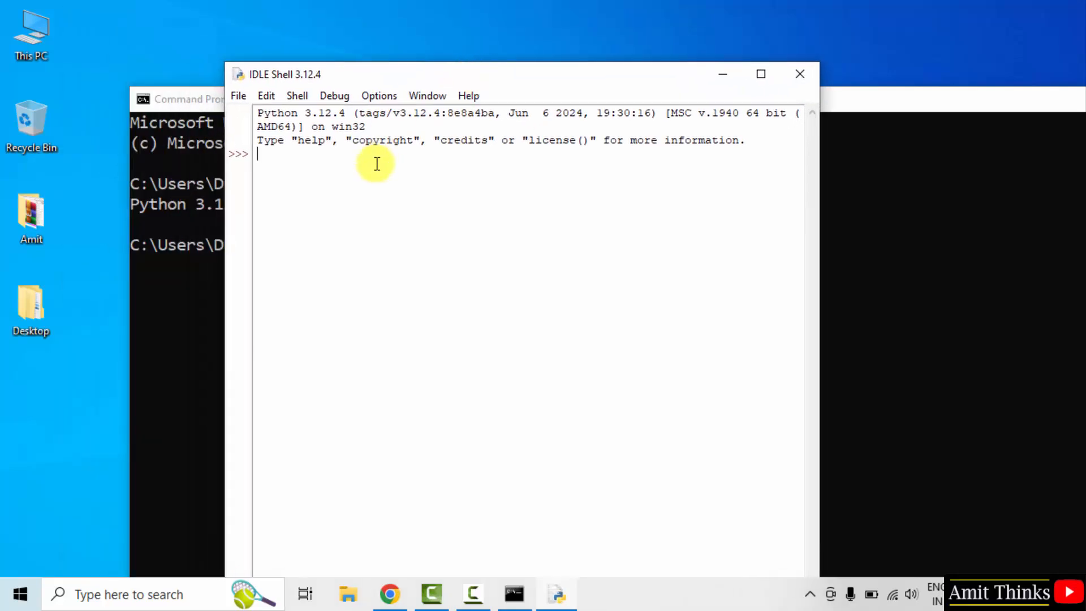
Step: Write print("Ami") with further text at the IDLE Shell 3.12.4 prompt
text(print()
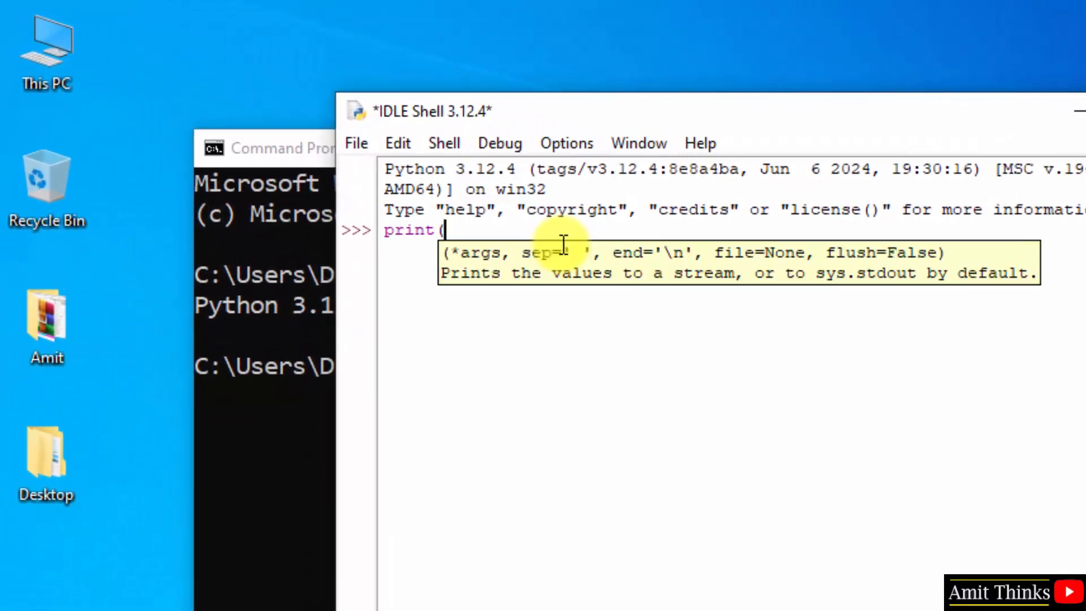
text("Ami"))
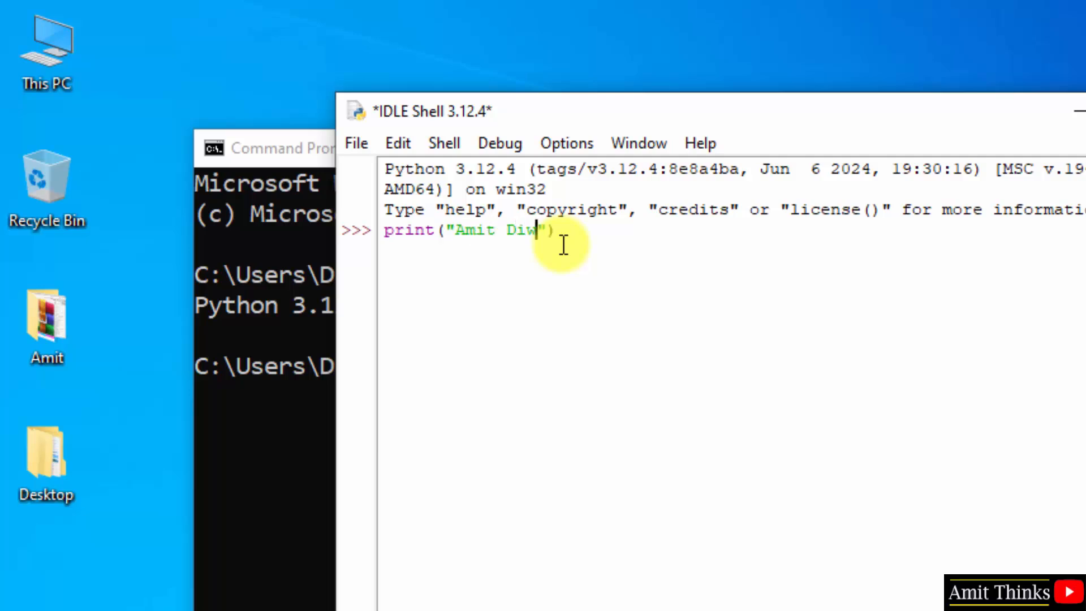
text(an)
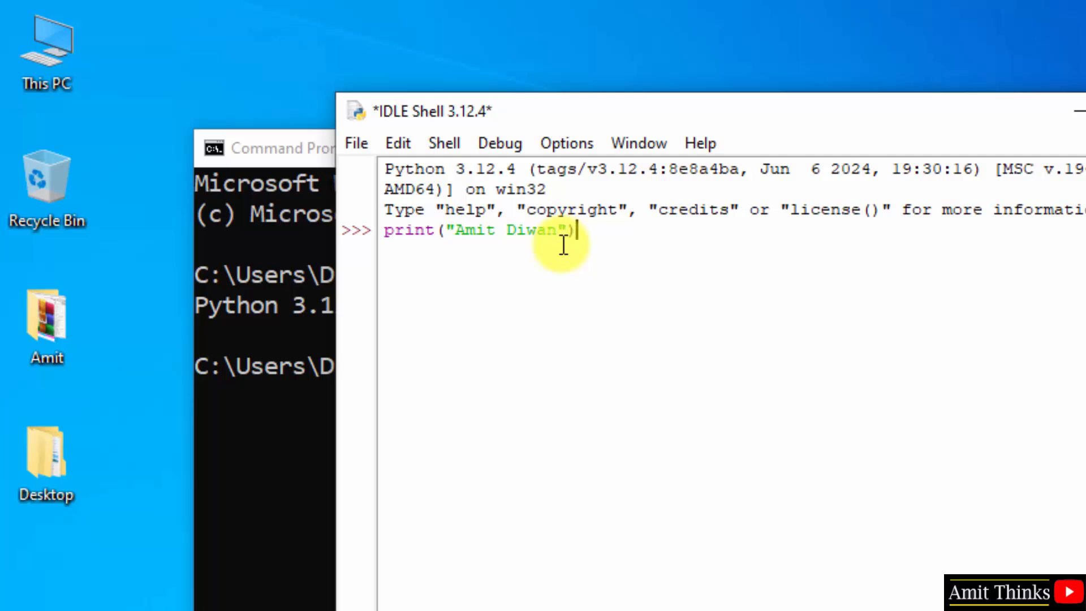